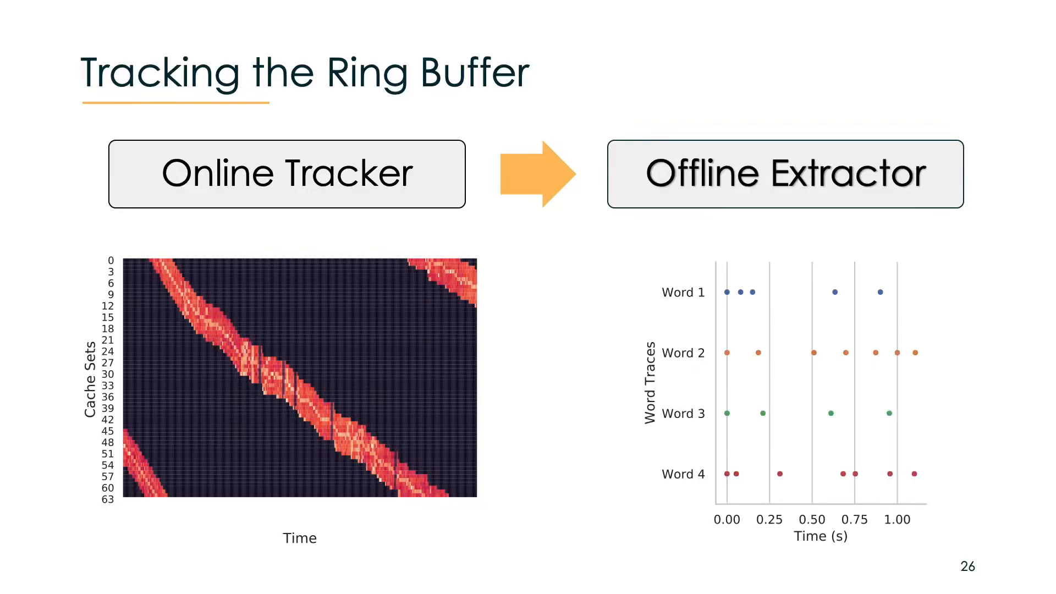
In the right pane, run the ssh -i command to connect the victim to 192.168.0.20
key(Right)
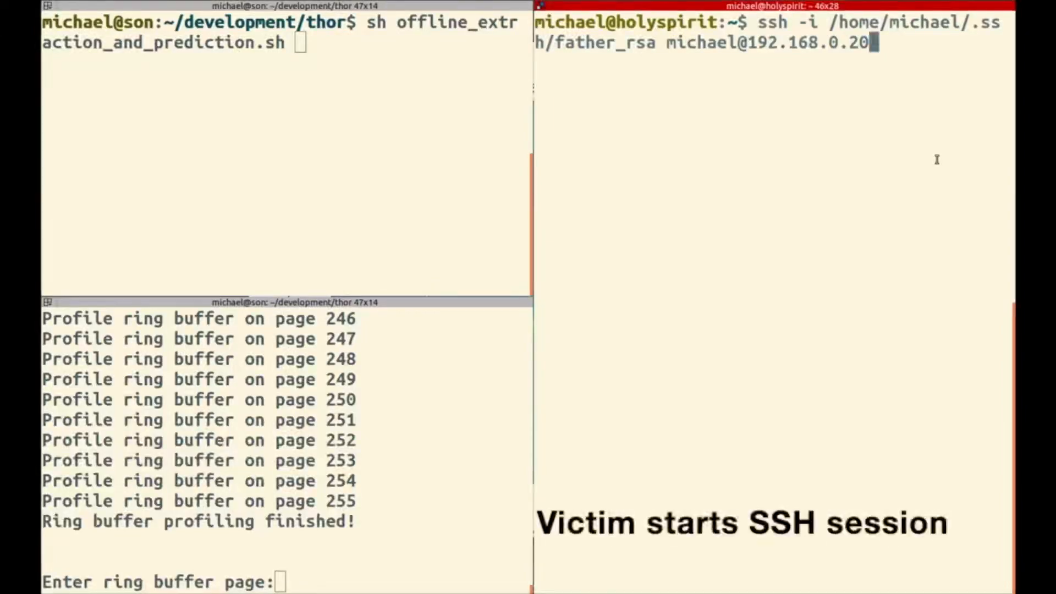
key(Return)
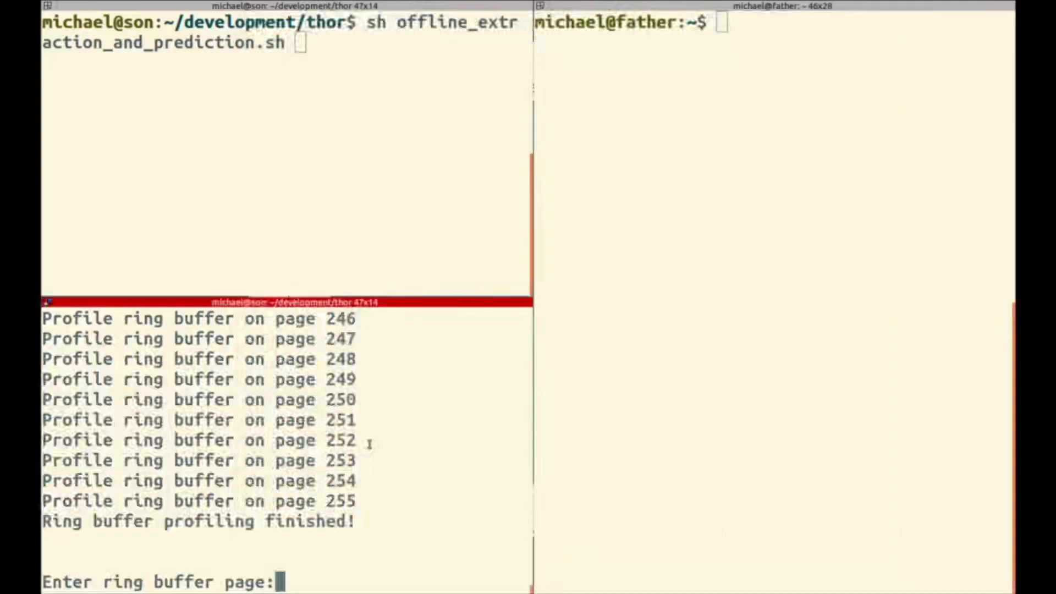
Enter ring buffer page 135, then type 'may the force be with you' in the victim's SSH pane
text(135)
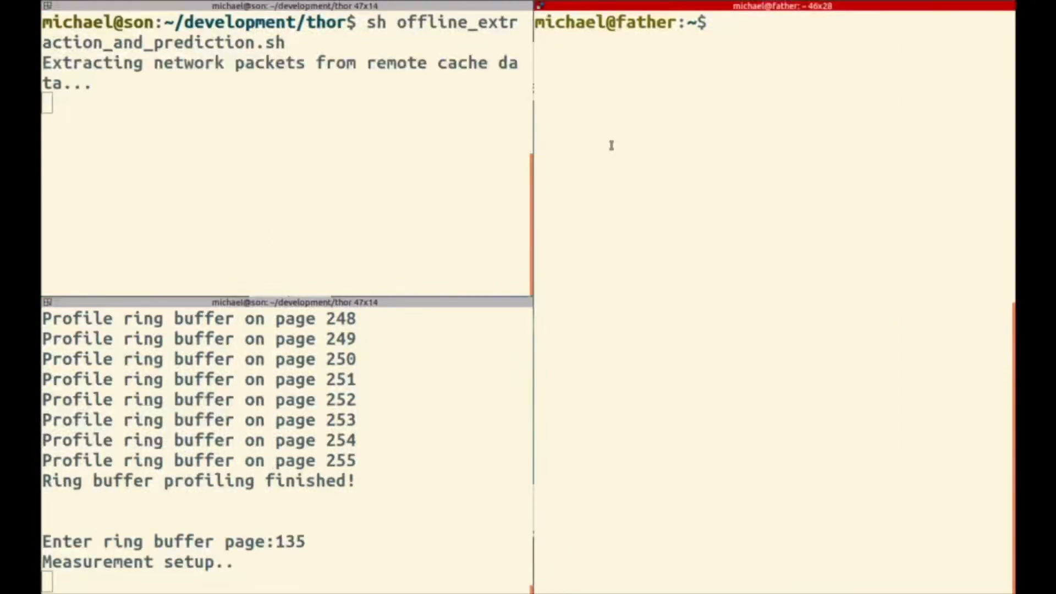
text(ma)
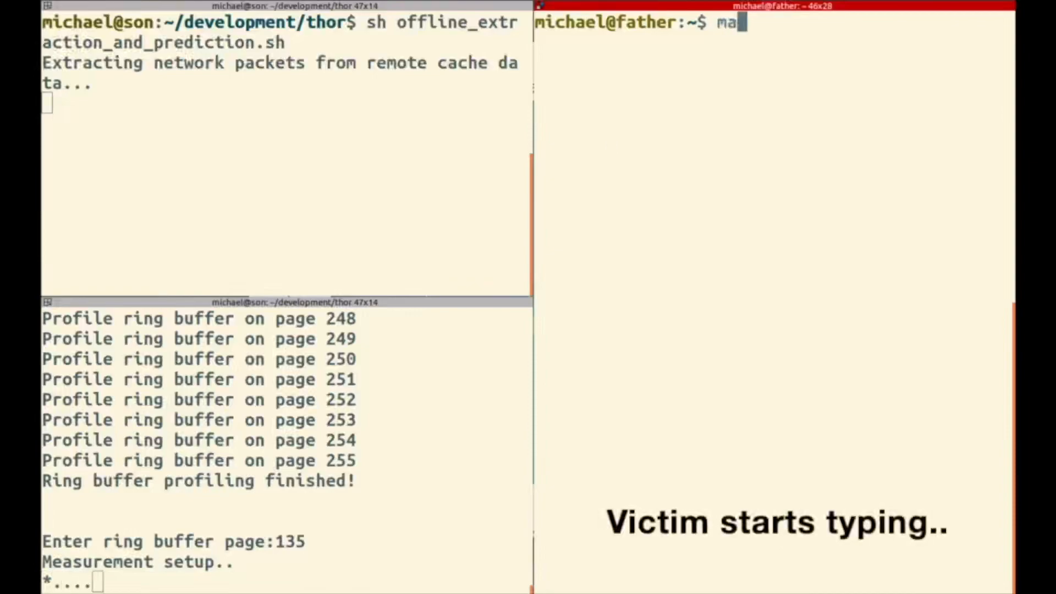
text(y)
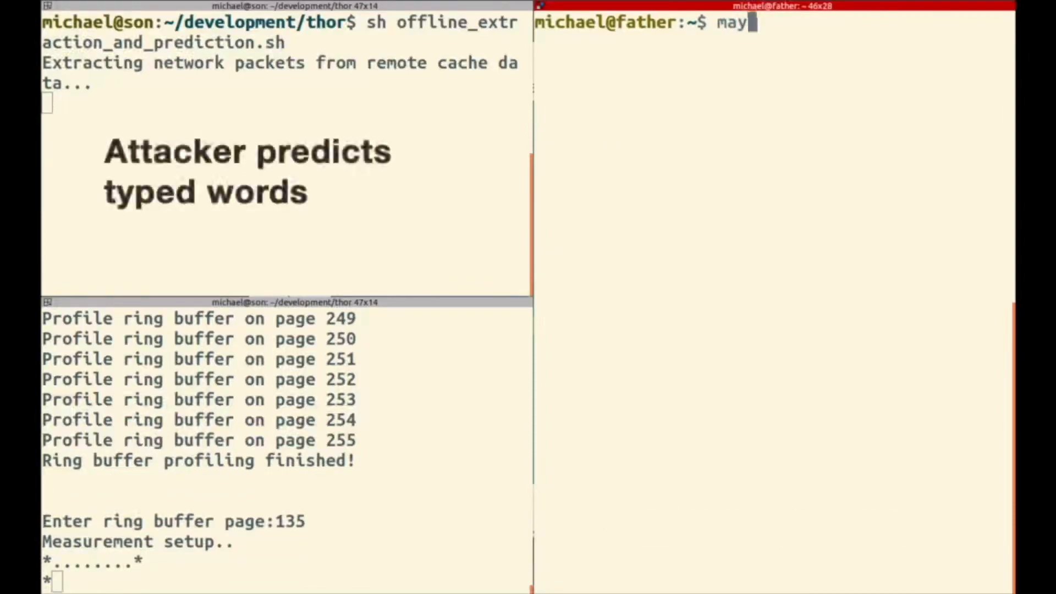
text(the)
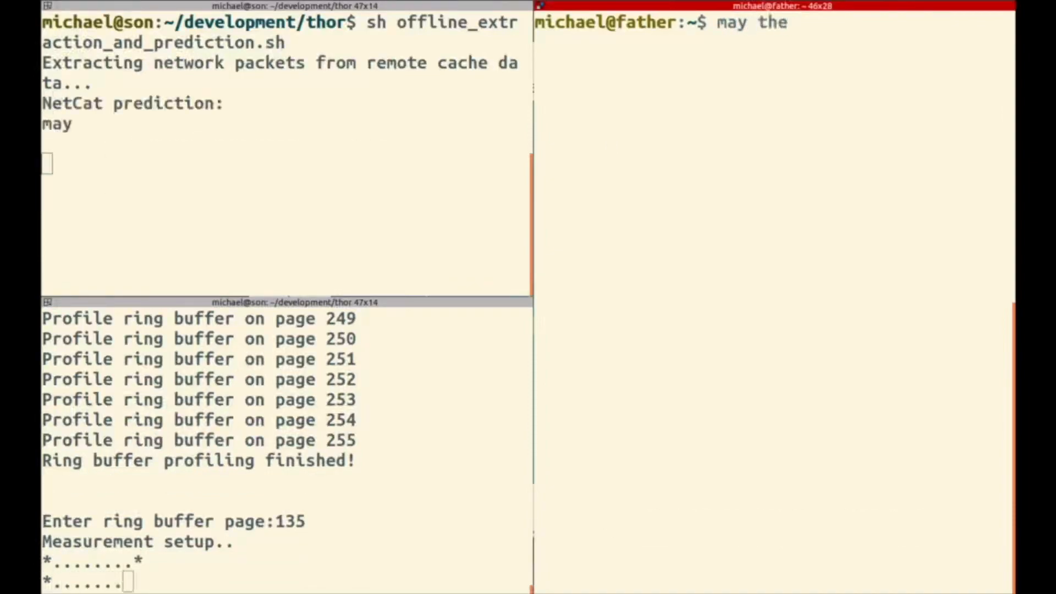
text(force)
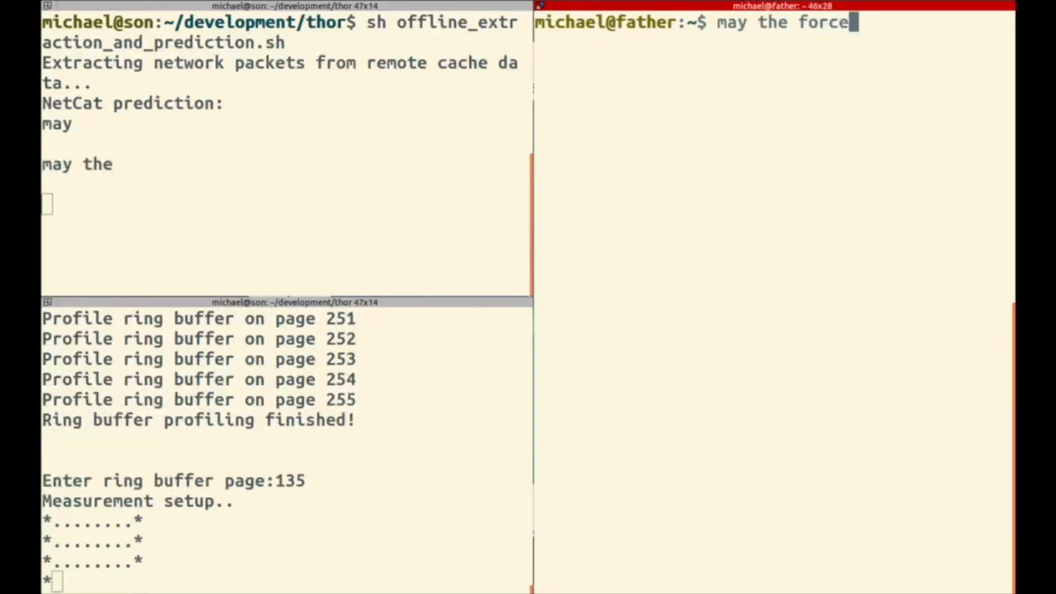
text(be)
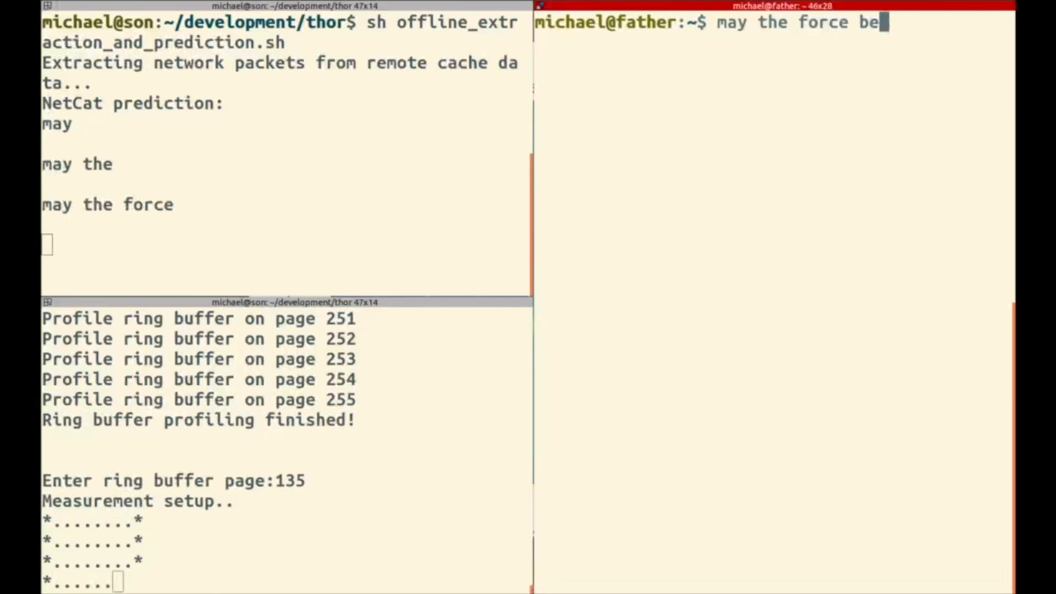
text(with)
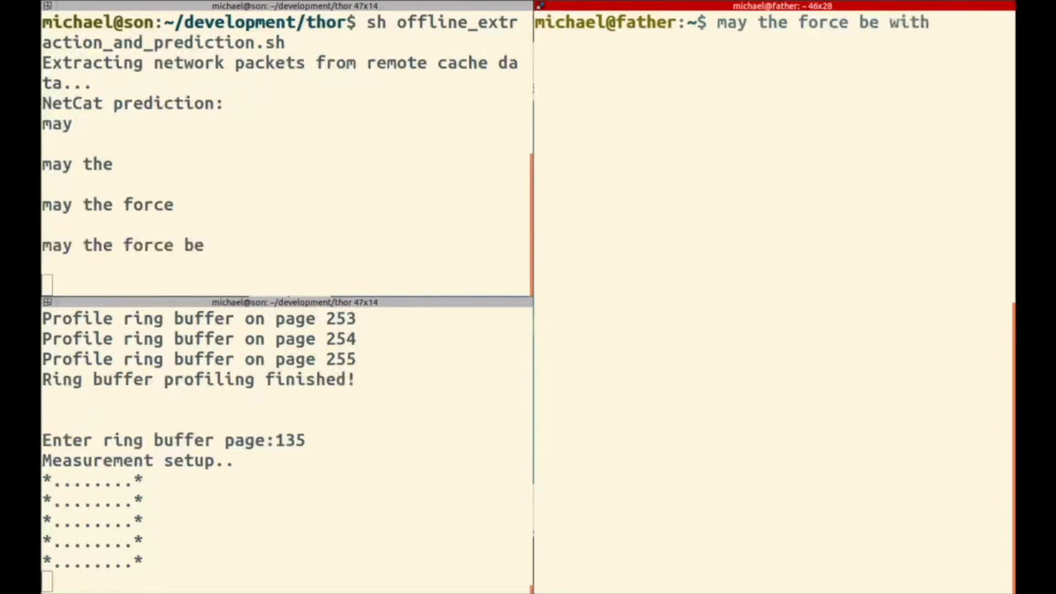
text(you)
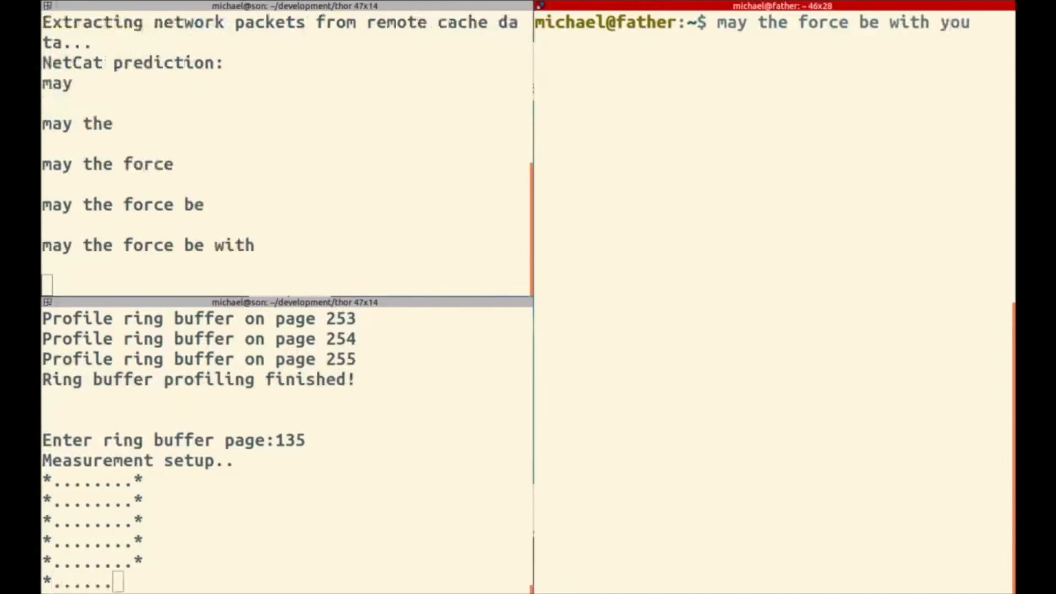